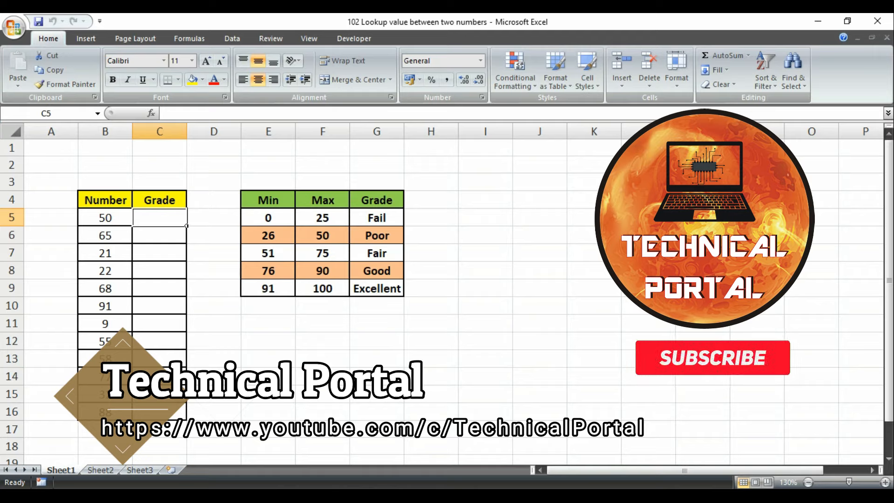
Step: Start =LOOKUP( in C5 with the number in B5 as the lookup value
{"action": "left_click", "coordinate": [712, 357]}
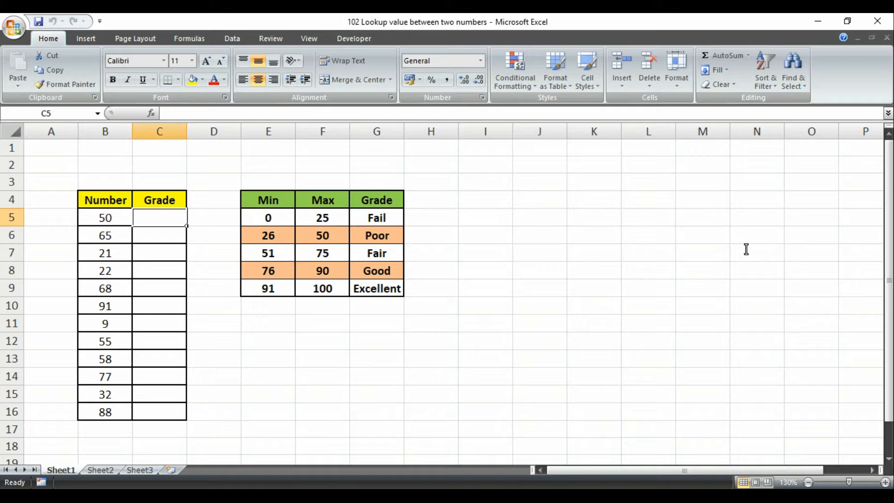
{"action": "mouse_move", "coordinate": [716, 246]}
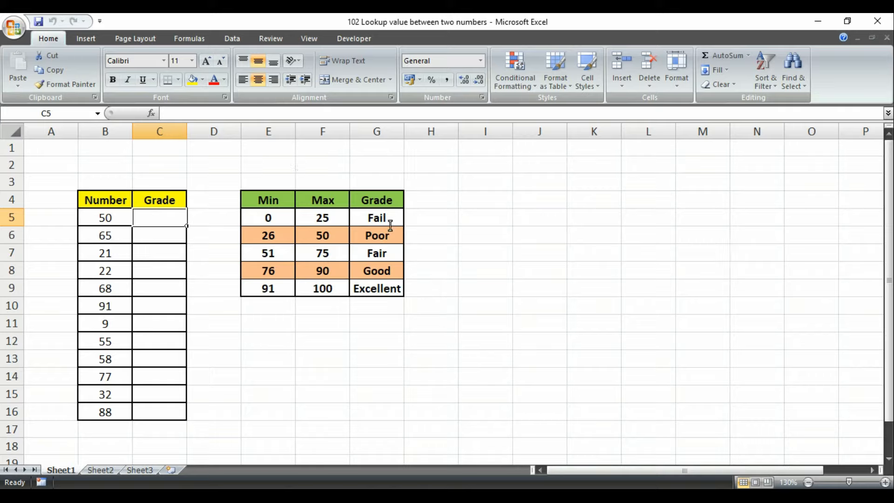
{"action": "mouse_move", "coordinate": [218, 220]}
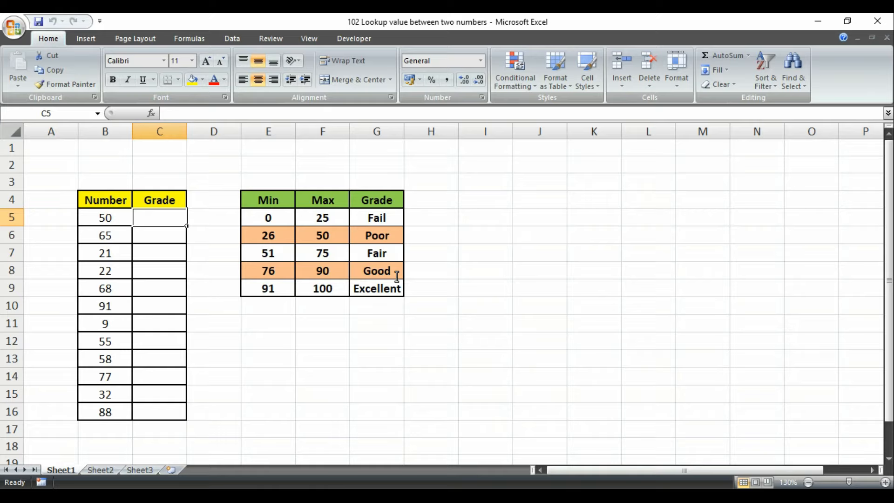
{"action": "mouse_move", "coordinate": [468, 251]}
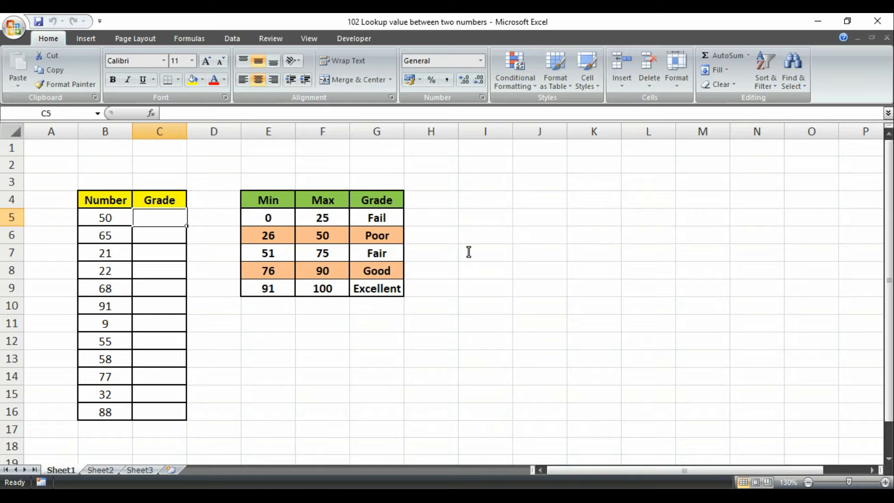
{"action": "type", "text": "="}
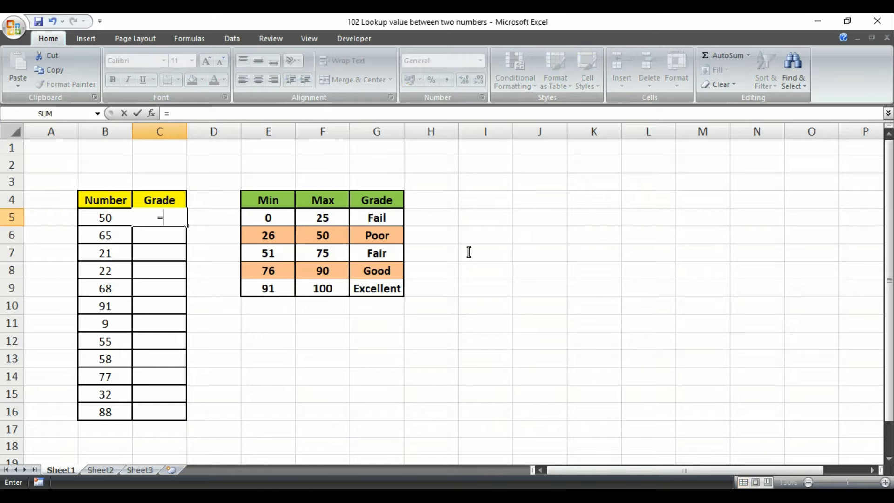
{"action": "type", "text": "loo"}
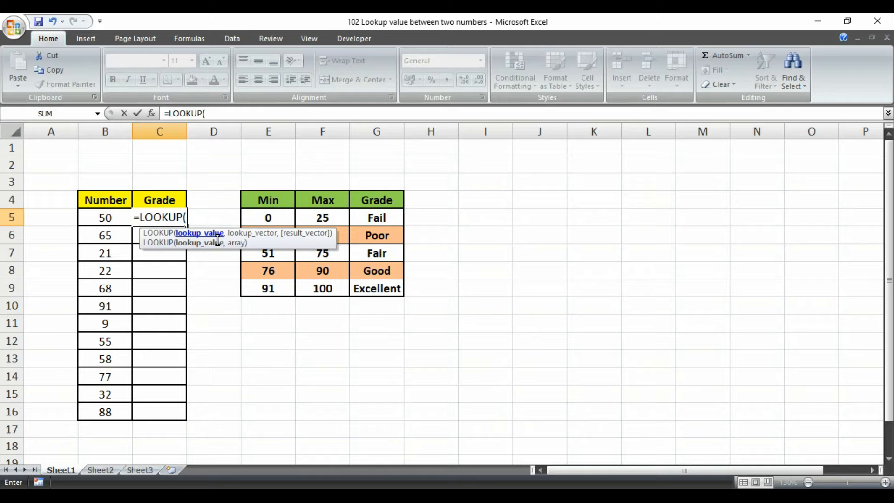
{"action": "mouse_move", "coordinate": [91, 217]}
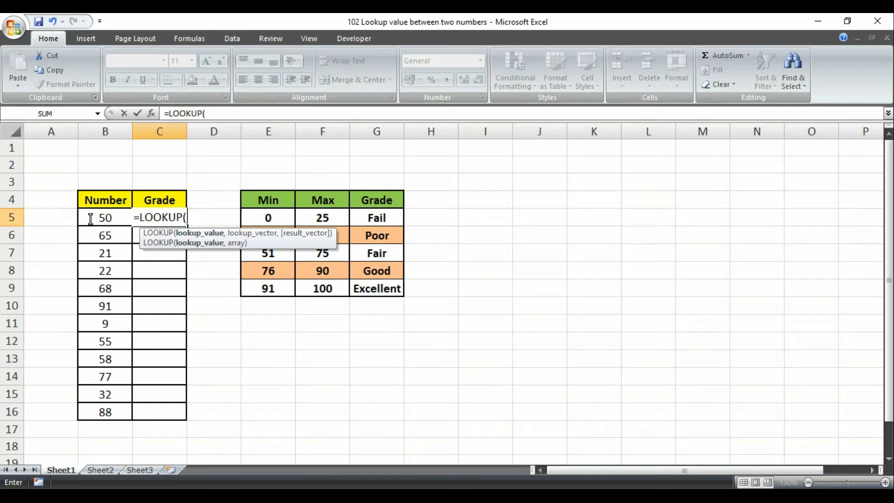
{"action": "left_click", "coordinate": [105, 217]}
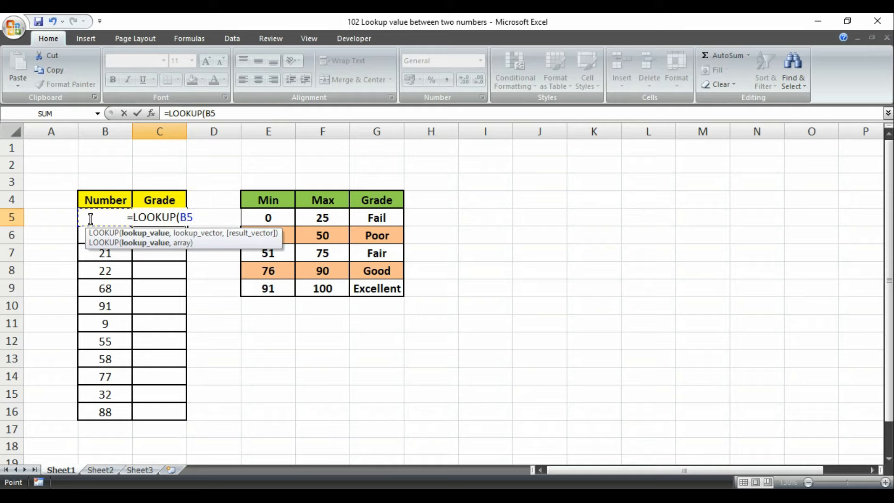
Step: Add the Min column as the absolute lookup range $E$5:$E$9
{"action": "type", "text": ",E5:E9"}
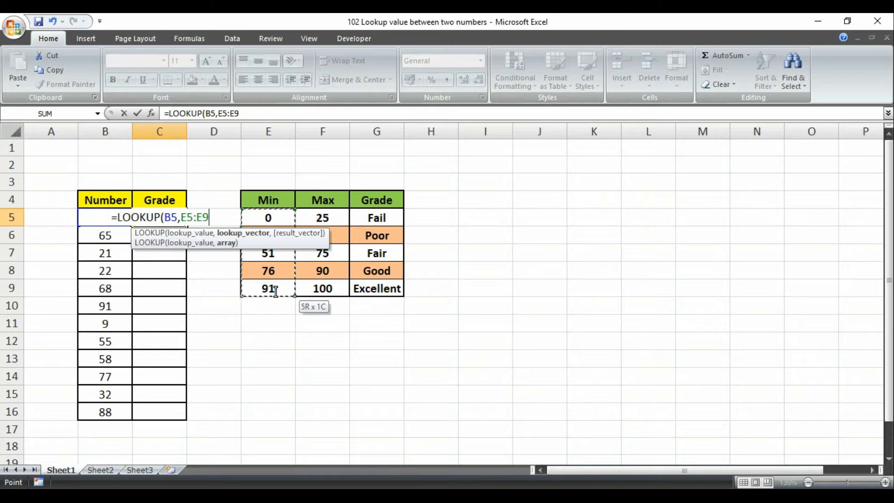
{"action": "mouse_move", "coordinate": [253, 243]}
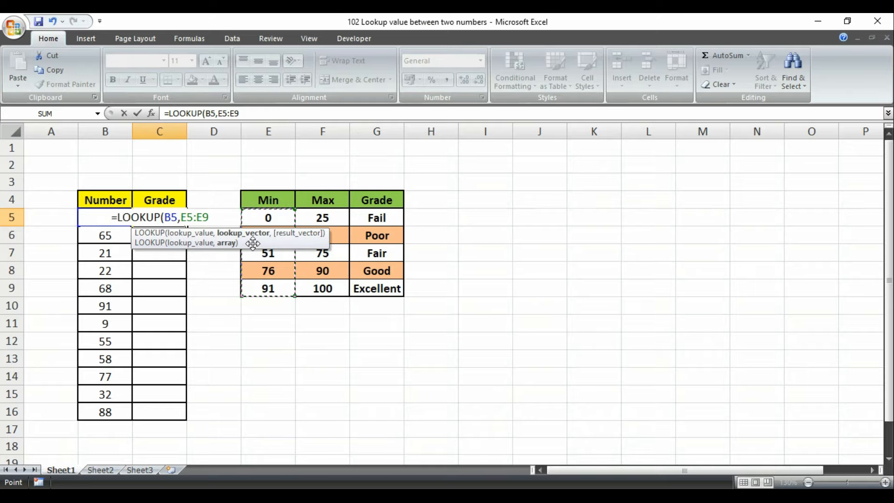
{"action": "key", "text": "f4"}
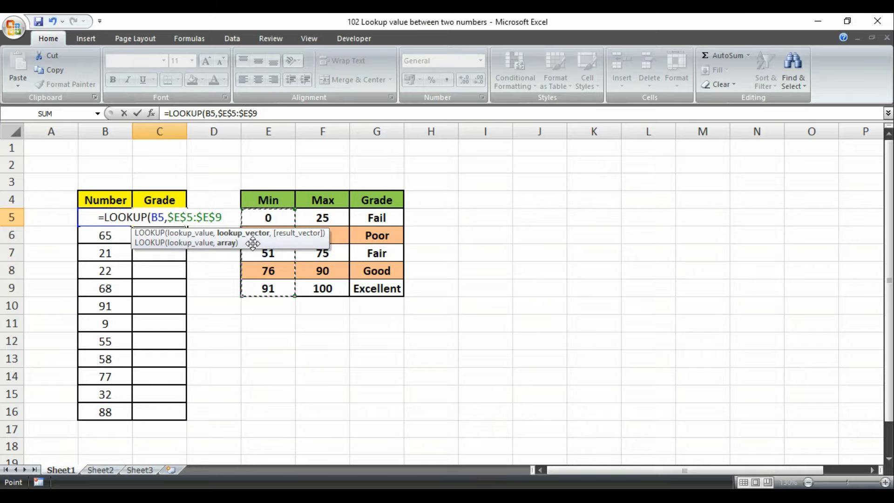
{"action": "mouse_move", "coordinate": [308, 255]}
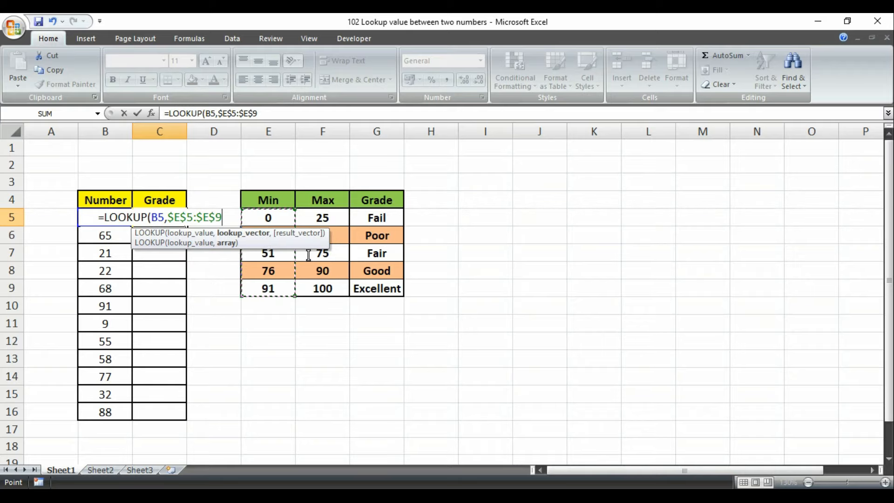
Step: Finish with result range $G$5:$G$9 and confirm, so C5 returns Poor
{"action": "type", "text": ",$G$5:$G$9"}
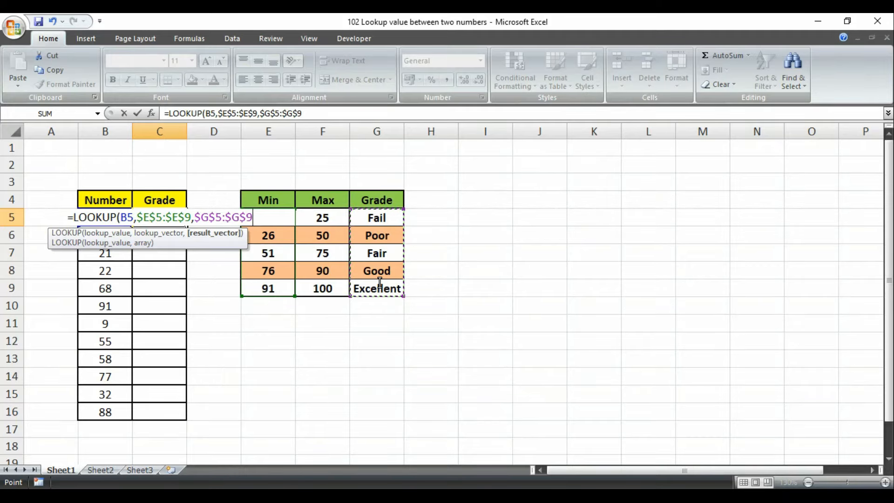
{"action": "type", "text": ")"}
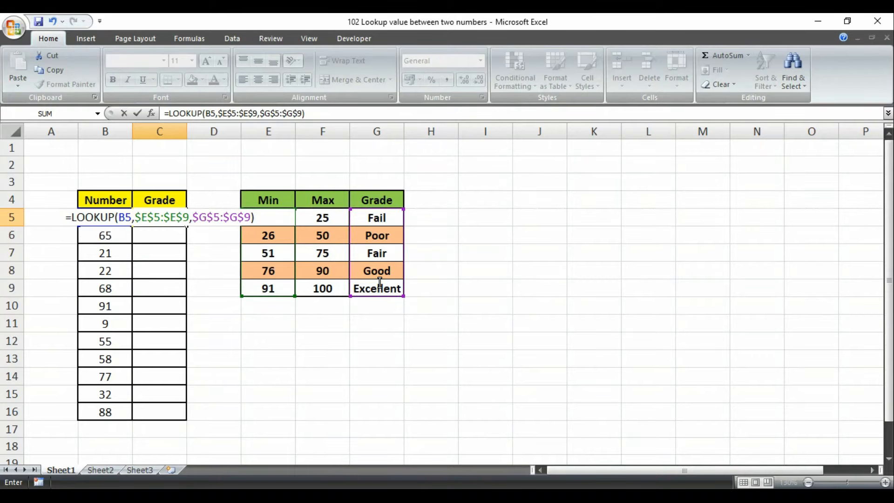
{"action": "key", "text": "Return"}
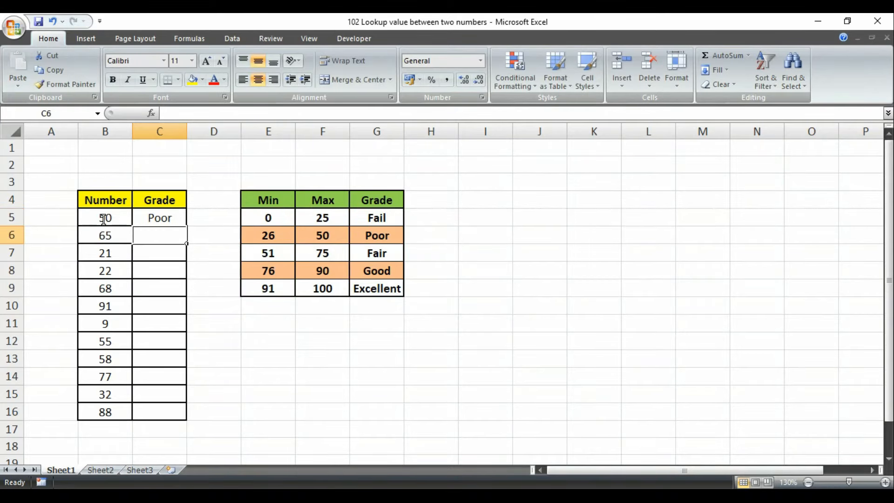
{"action": "mouse_move", "coordinate": [268, 235]}
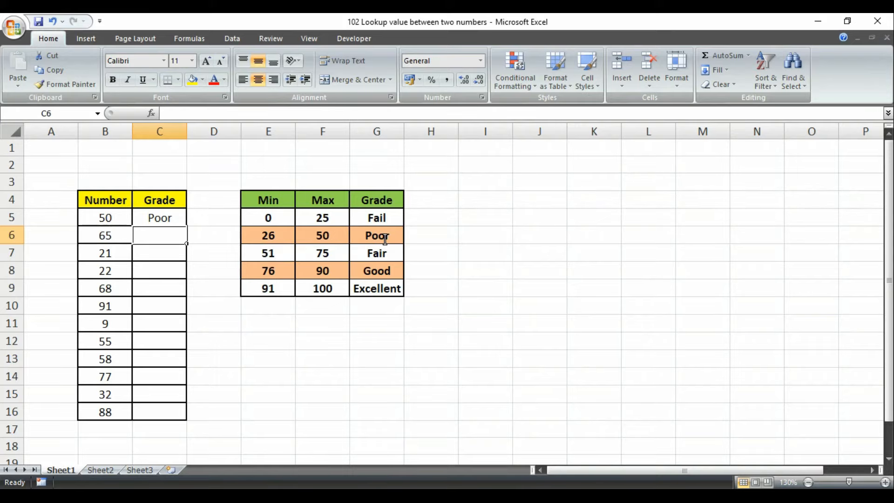
{"action": "mouse_move", "coordinate": [340, 235]}
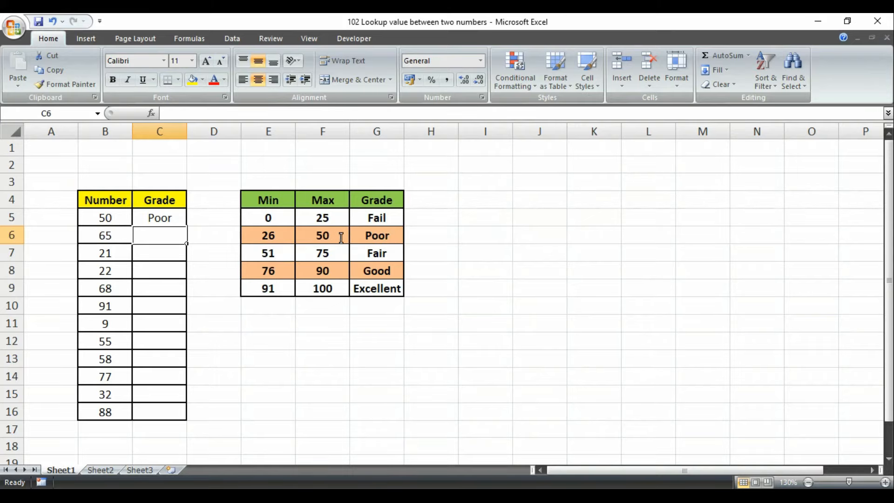
Step: Fill the LOOKUP formula from C5 down to C16 to grade every number
{"action": "left_click", "coordinate": [159, 217]}
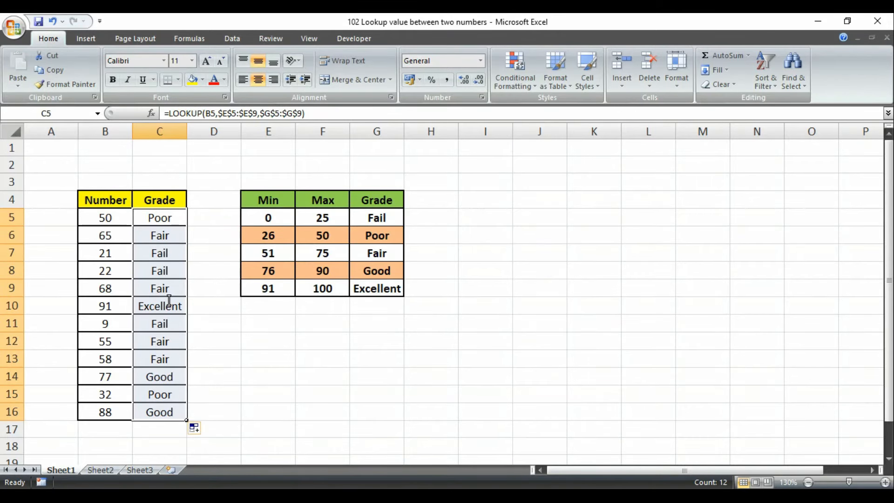
{"action": "left_click", "coordinate": [159, 217]}
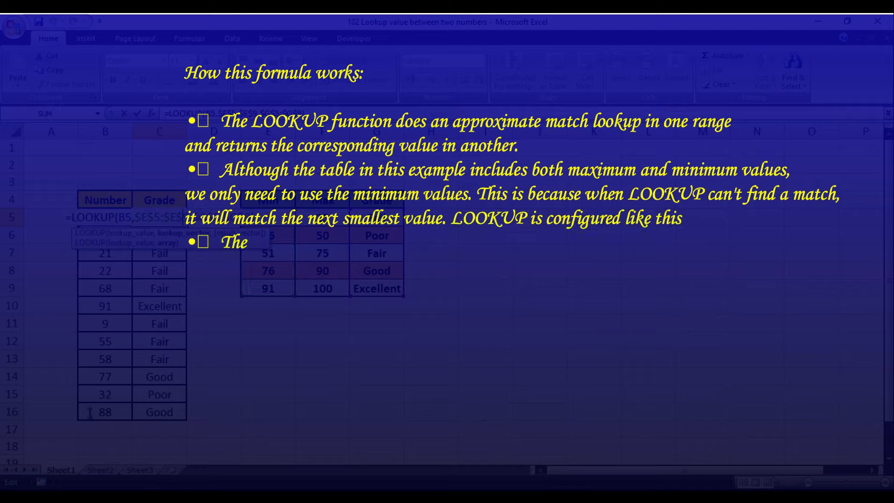
{"action": "type", "text": "lookup values come from c"}
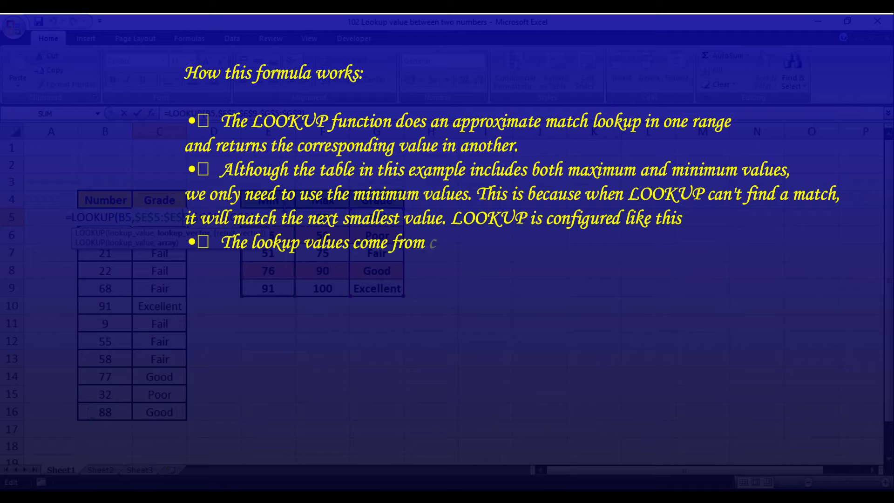
{"action": "type", "text": "column B."}
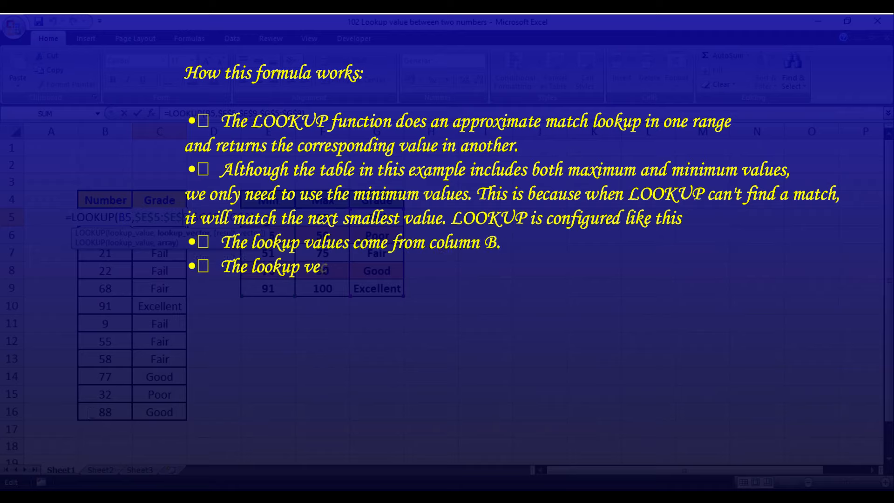
{"action": "type", "text": "ctor is entered as (E5:E9"}
{"action": "type", "text": "The result vector is entered as (G5:G9"}
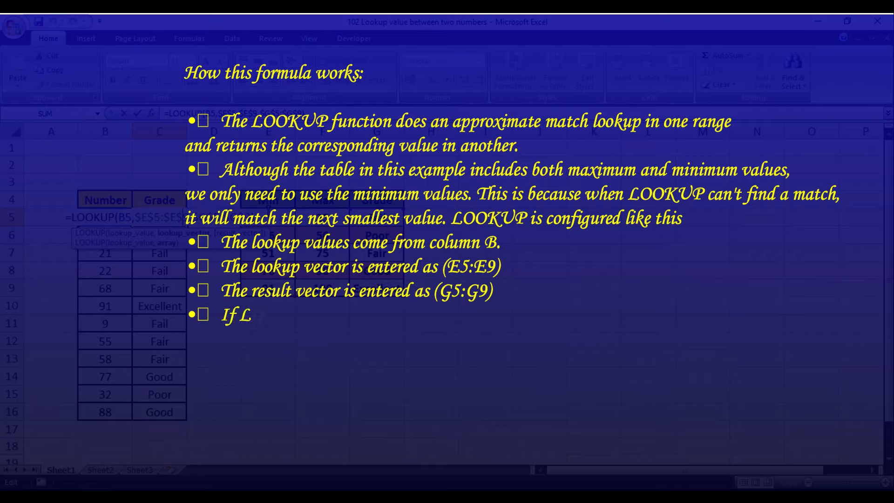
{"action": "type", "text": "OOKUP encounters an exact match in the lookup vector, the corresponding value in t"}
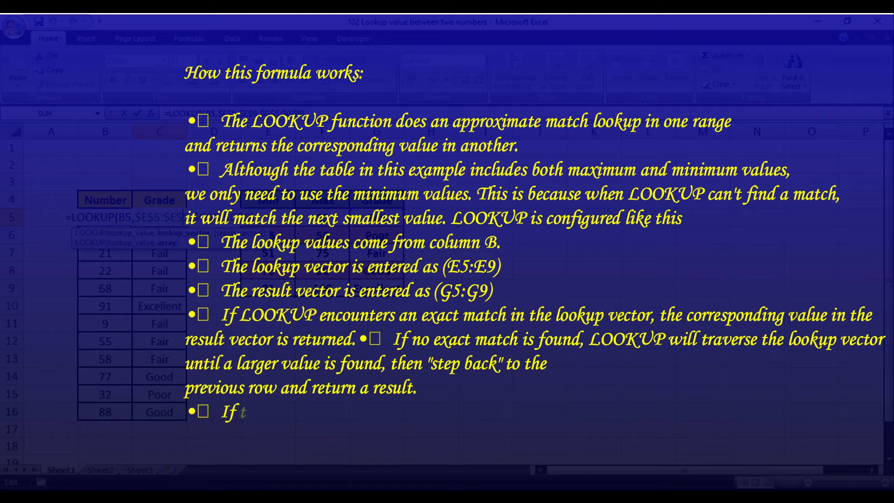
{"action": "type", "text": "he lookup value is greater than the largest value in the lookup vector,"}
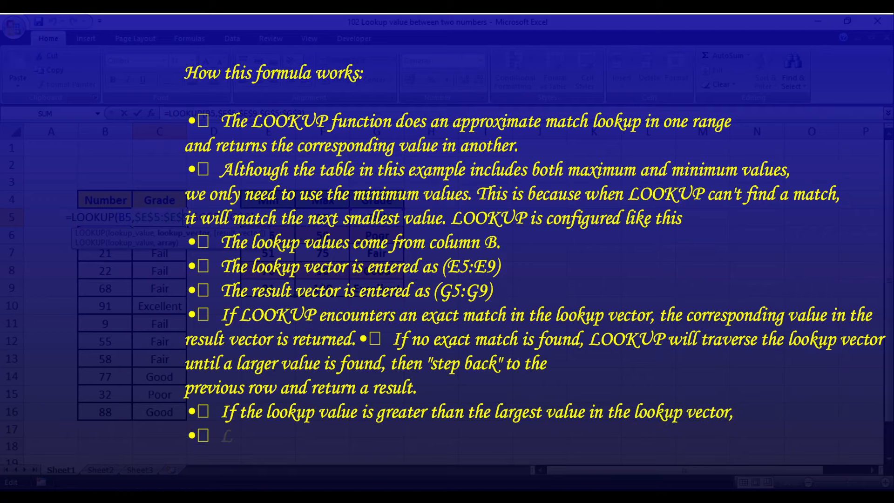
{"action": "type", "text": "LOOKUP will return a resu"}
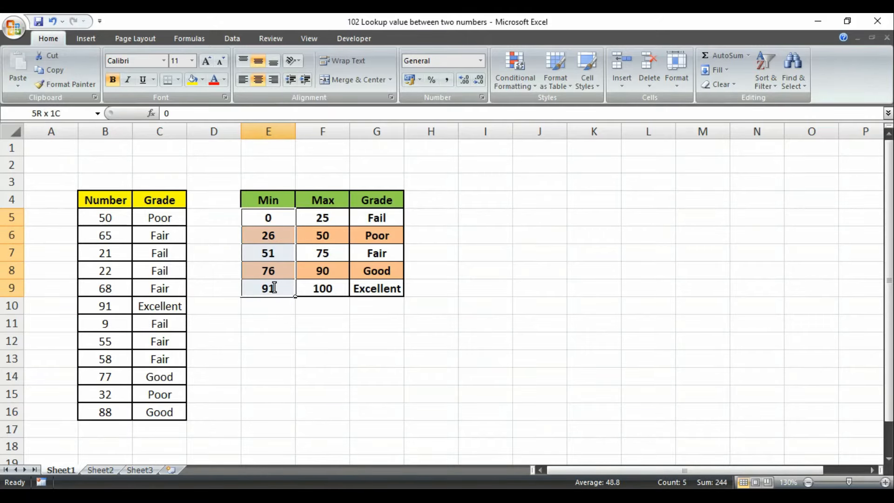
{"action": "left_click", "coordinate": [268, 217]}
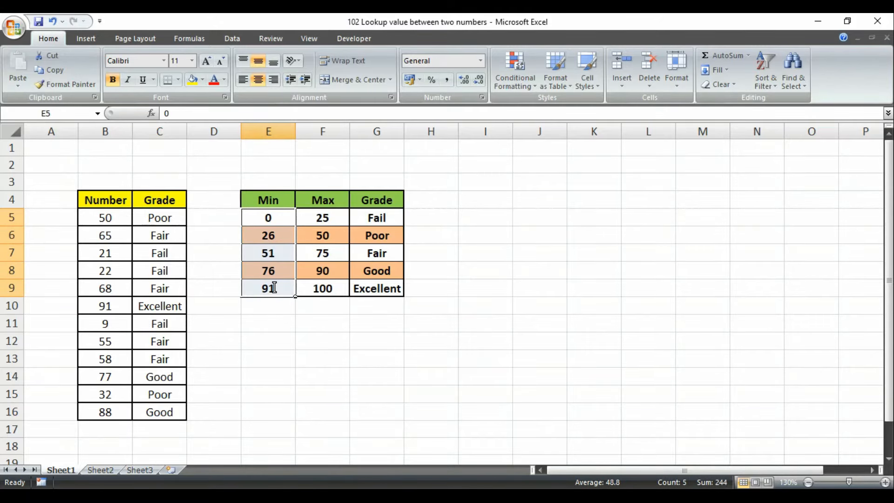